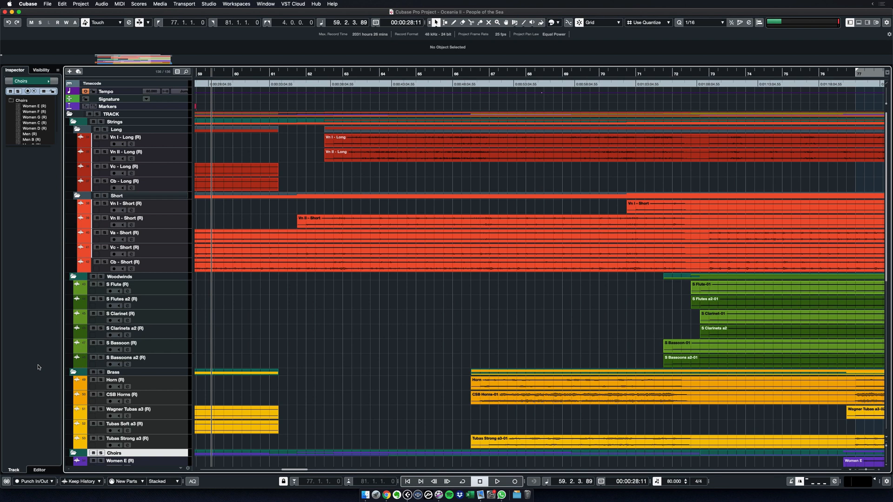
scroll(down, 3)
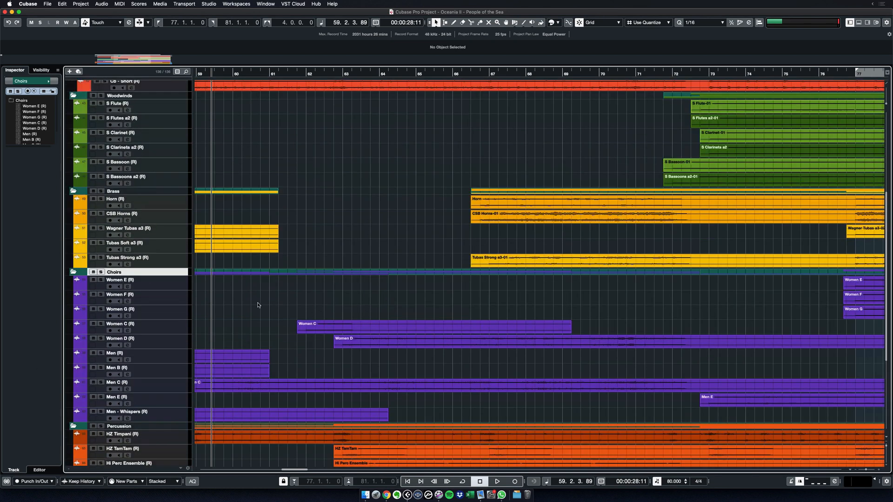
scroll(down, 3)
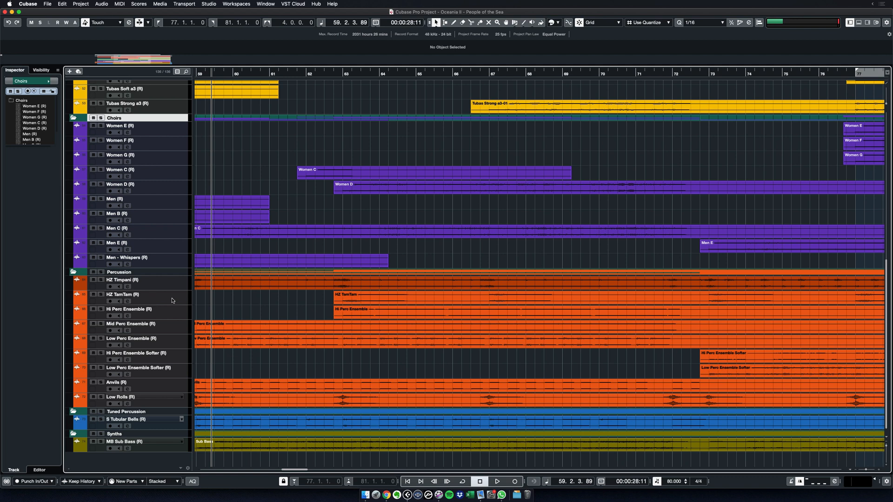
mouse_move(168, 331)
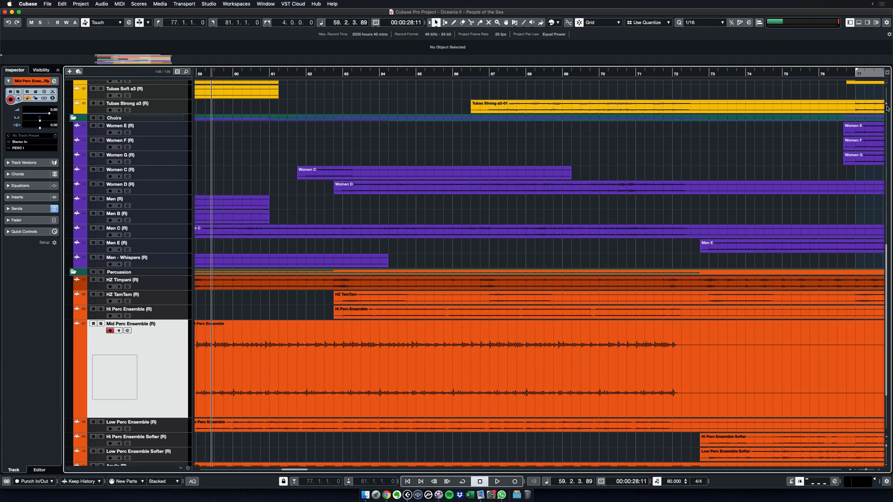
mouse_move(808, 145)
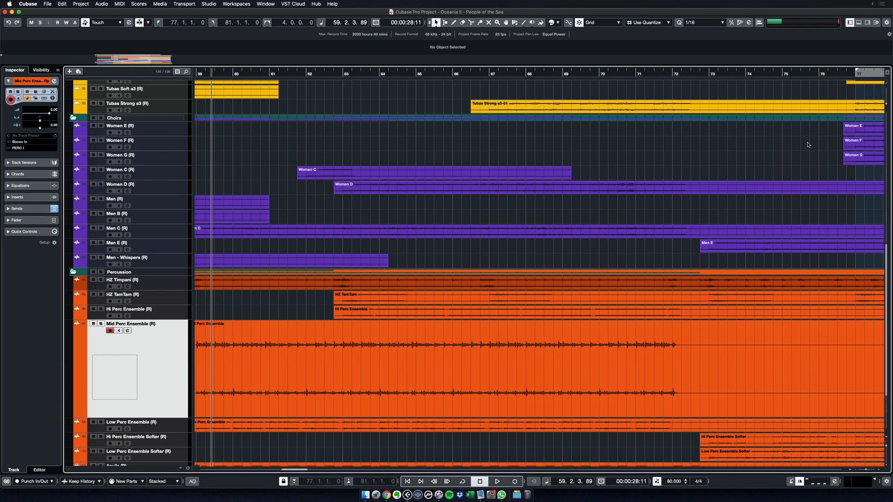